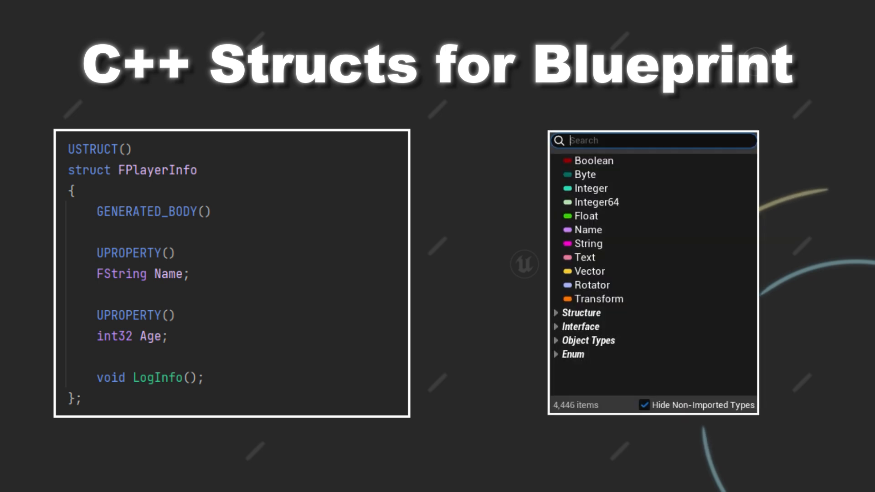
- Search 'make playerinfo' and place a Make PlayerInfo node in the CustomCharacter Event Graph
text(playerinfo)
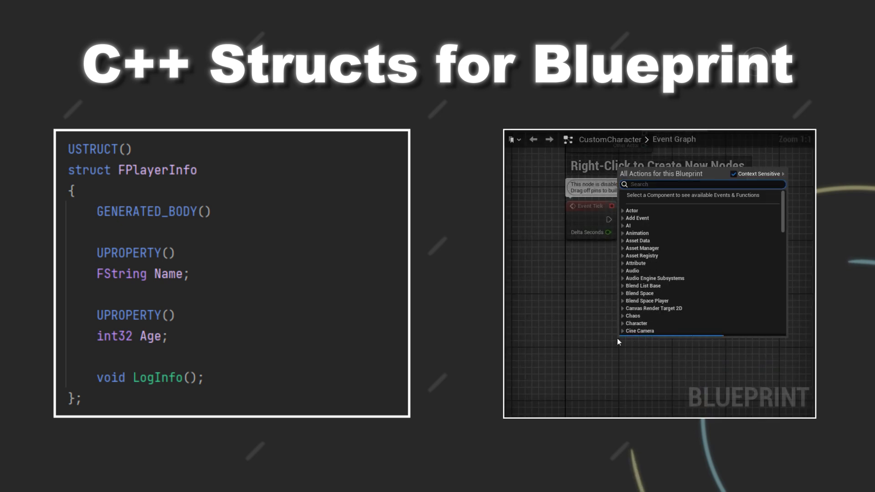
text(make playerin)
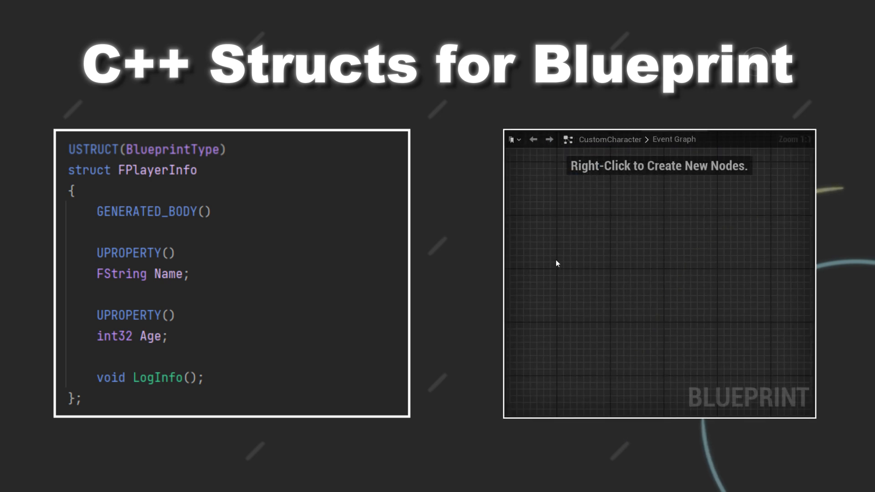
text(make playerinfo)
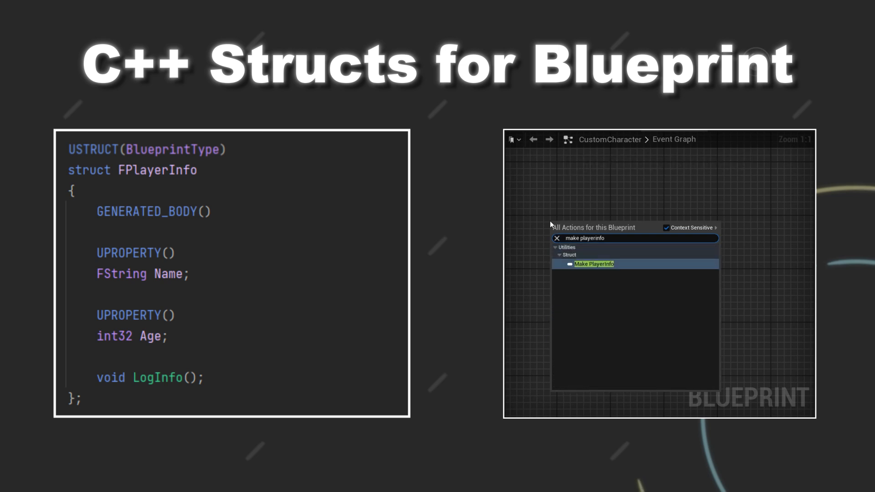
click(594, 263)
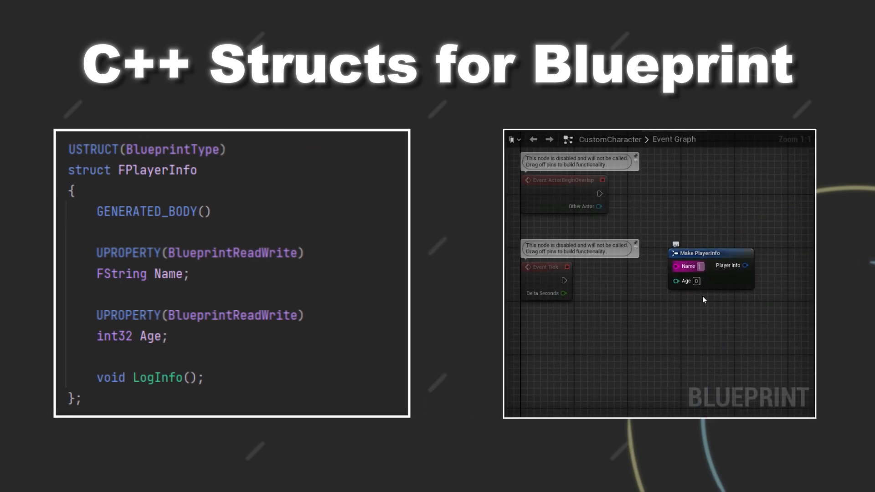
- Enter 'Peter' as the Name input on the Make PlayerInfo node
text(Peter)
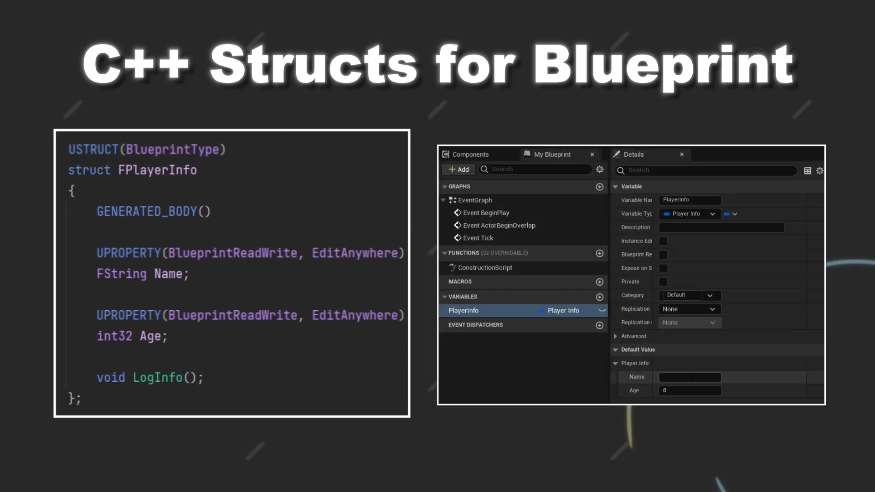
- Set the PlayerInfo variable's default Name to 'Peter' in Details
text(Peter)
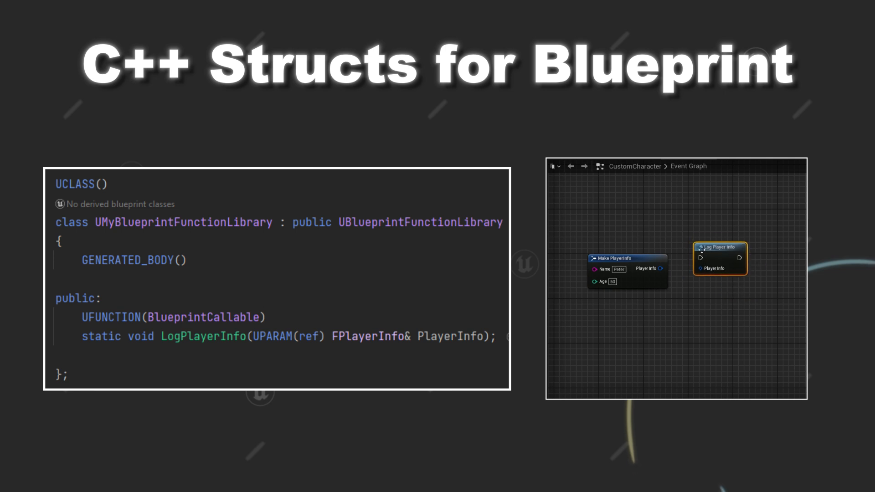
- Wire the Make PlayerInfo output (Peter, age 50) into Log Player Info's Player Info pin
drag(664, 270, 697, 268)
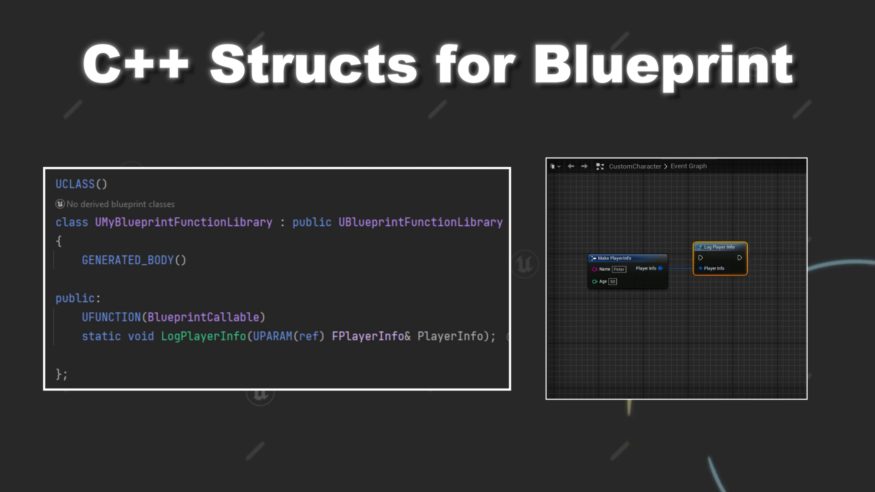